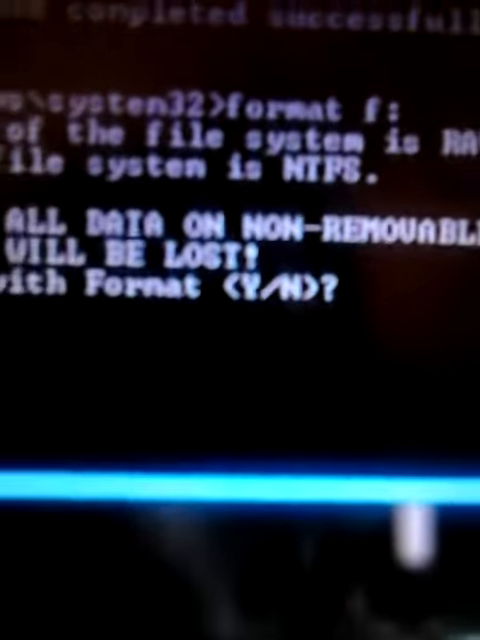
text(y)
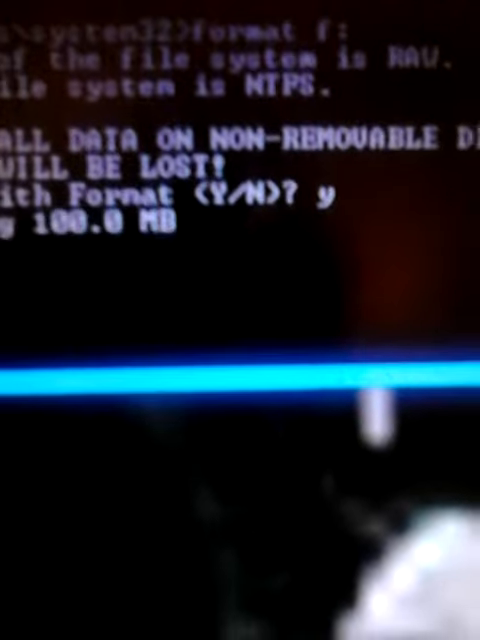